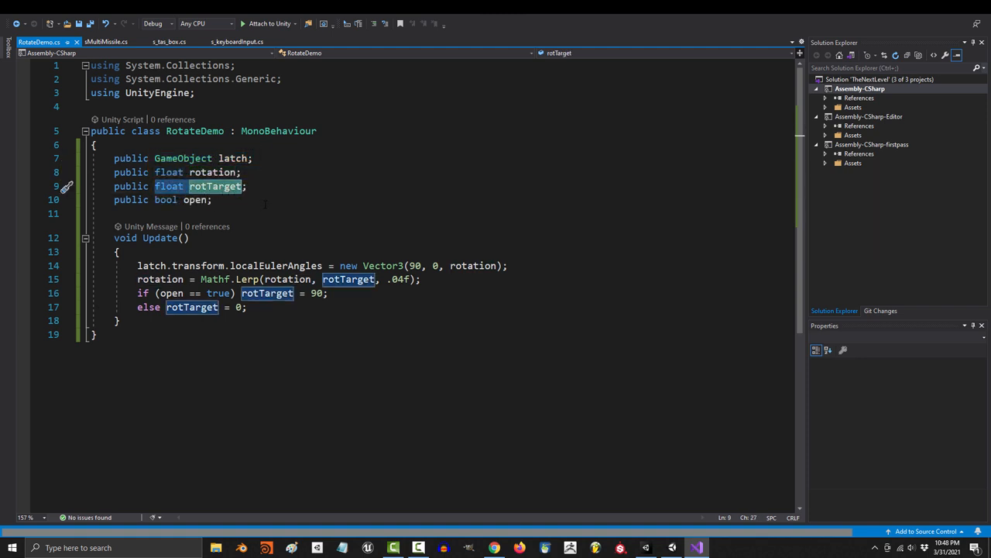
# Change the latch field in RotateDemo.cs to 'public GameObject[] latch;' and save.
pyautogui.doubleClick(196, 200)
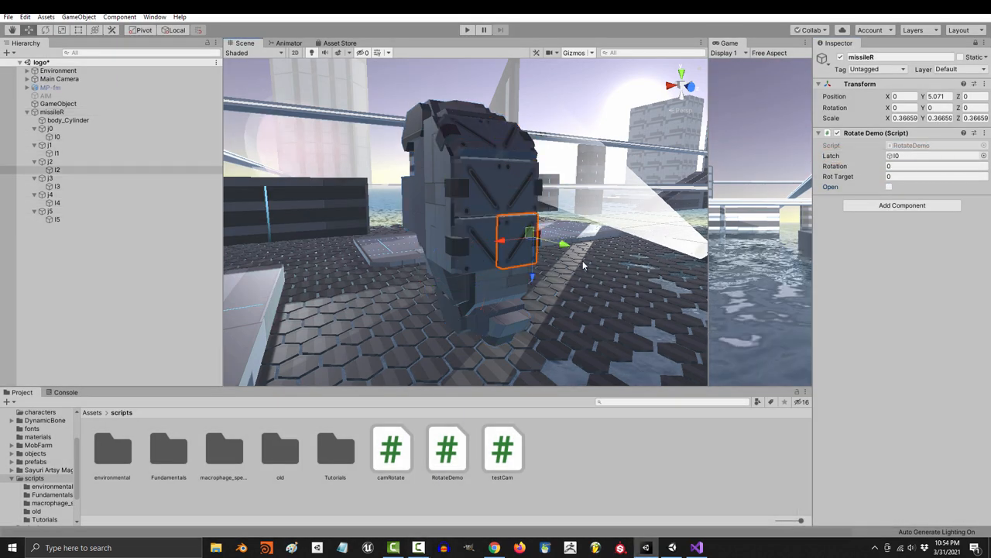
pyautogui.click(493, 548)
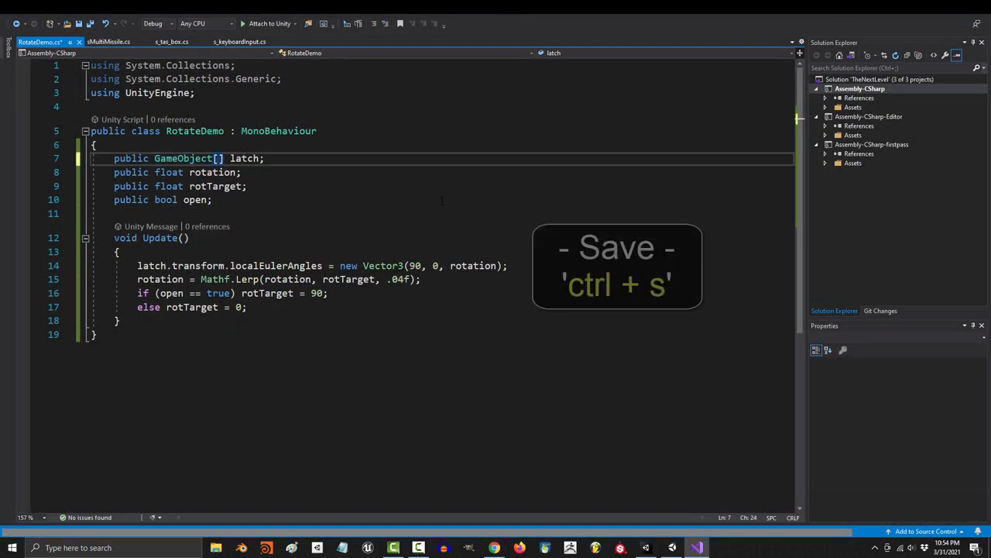
pyautogui.click(670, 547)
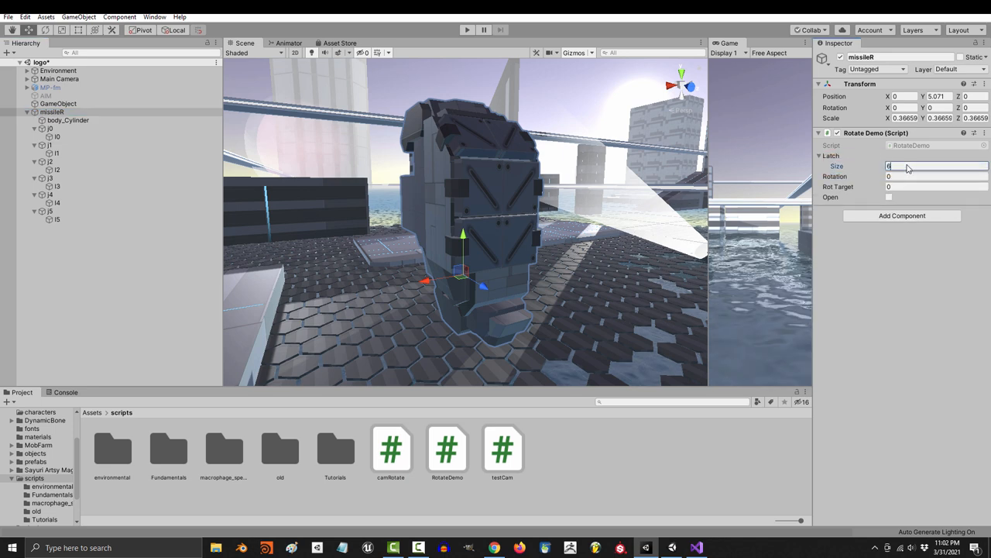
# Set the missileR Rotate Demo Latch array size to 6 in the Inspector.
pyautogui.write('6')
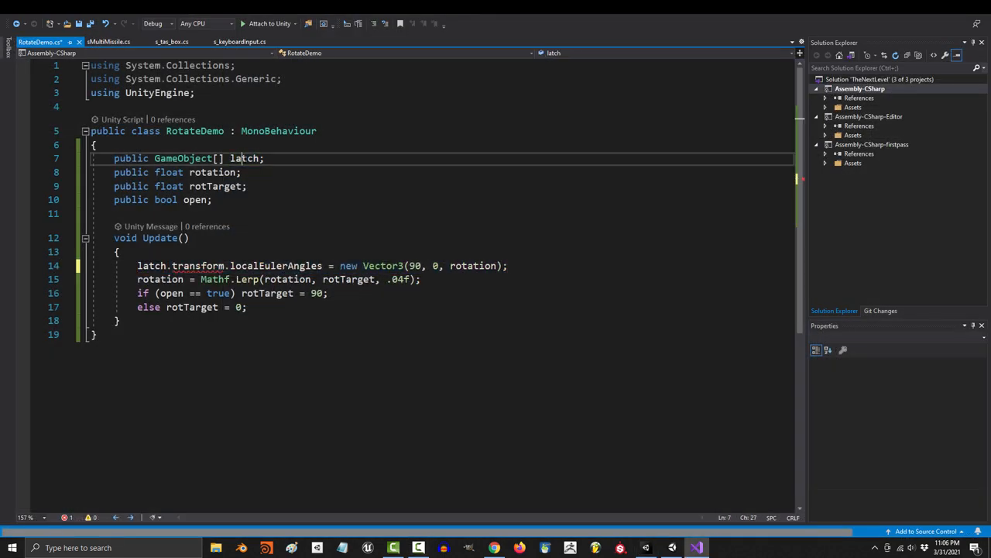
# Type 'for (int i = 0; i < latch.Length; i ++)' at the start of Update().
pyautogui.write('for (')
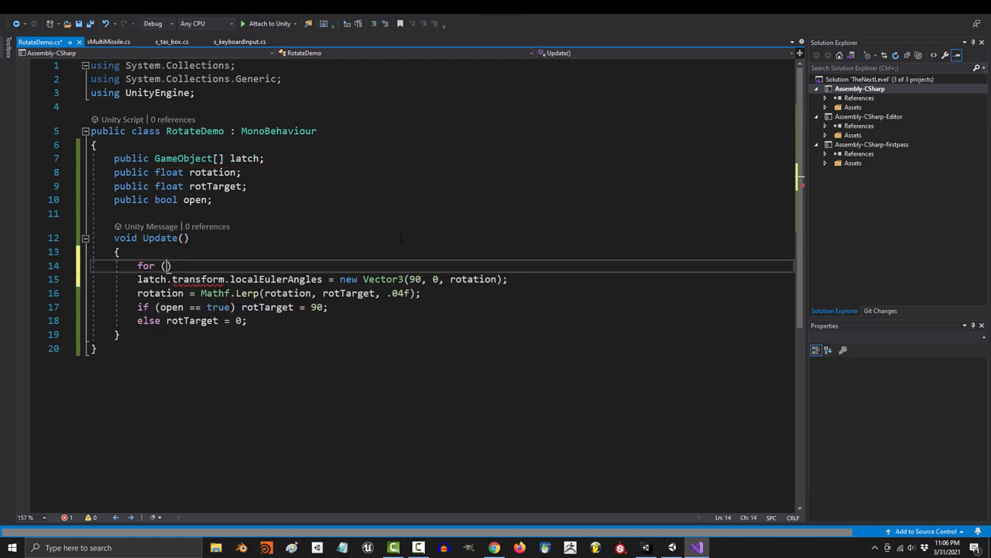
pyautogui.write('int i = 0; i < latch.Length; i ++')
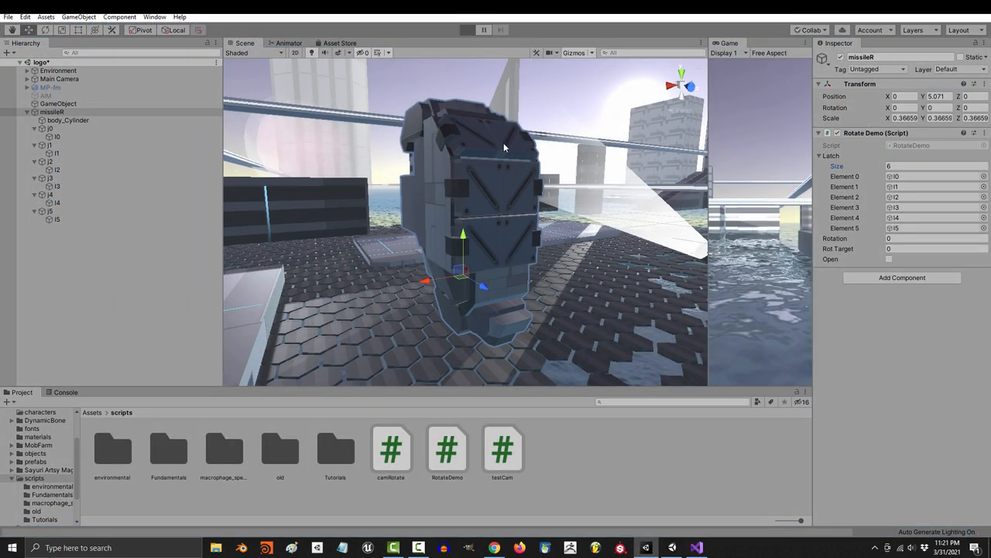
# Open the rocket turret project and ping the launcher referenced by Rocket_exits Element 10.
pyautogui.click(466, 29)
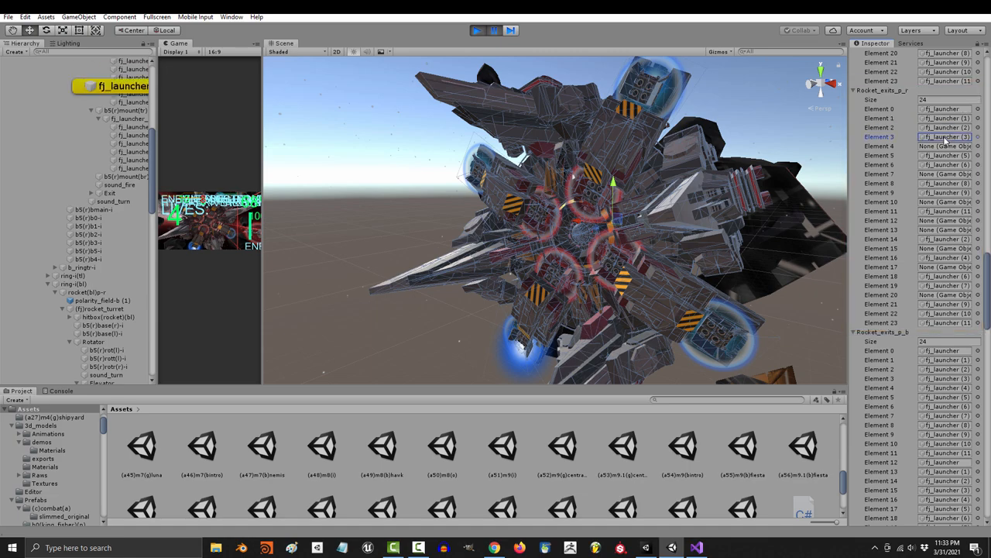
pyautogui.click(945, 202)
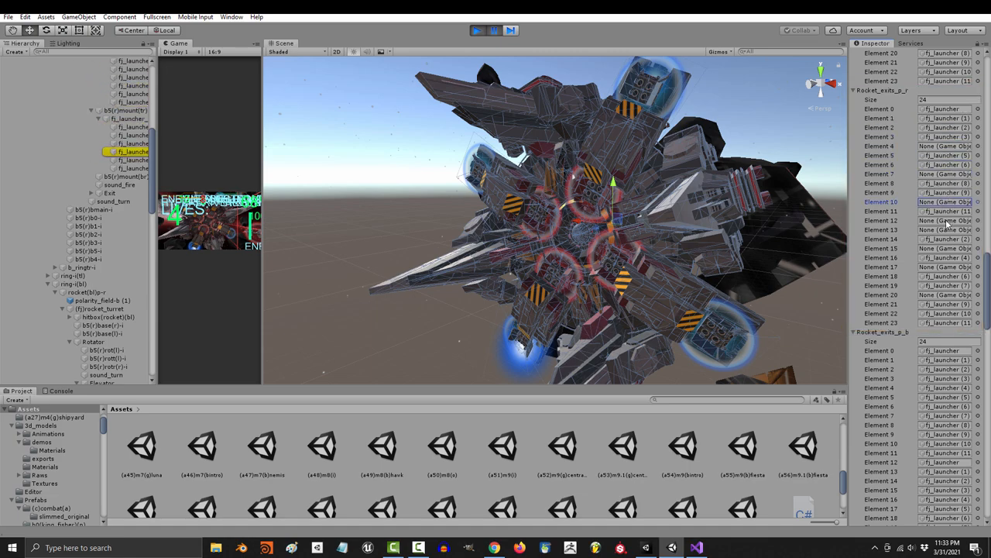